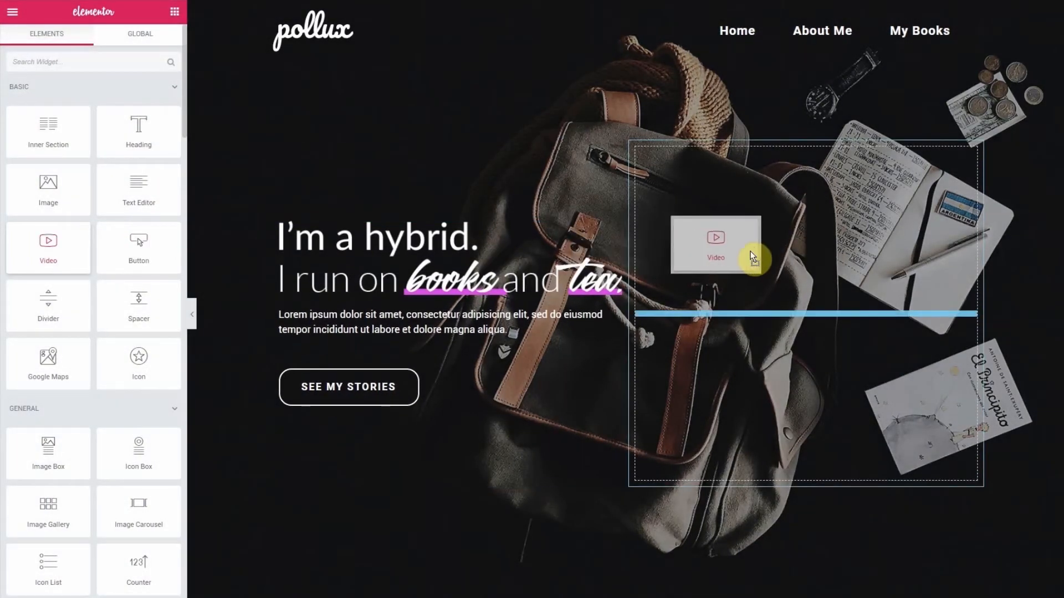
# Drop the Video widget into the hero section's right column, showing the YouTube placeholder
pyautogui.click(715, 245)
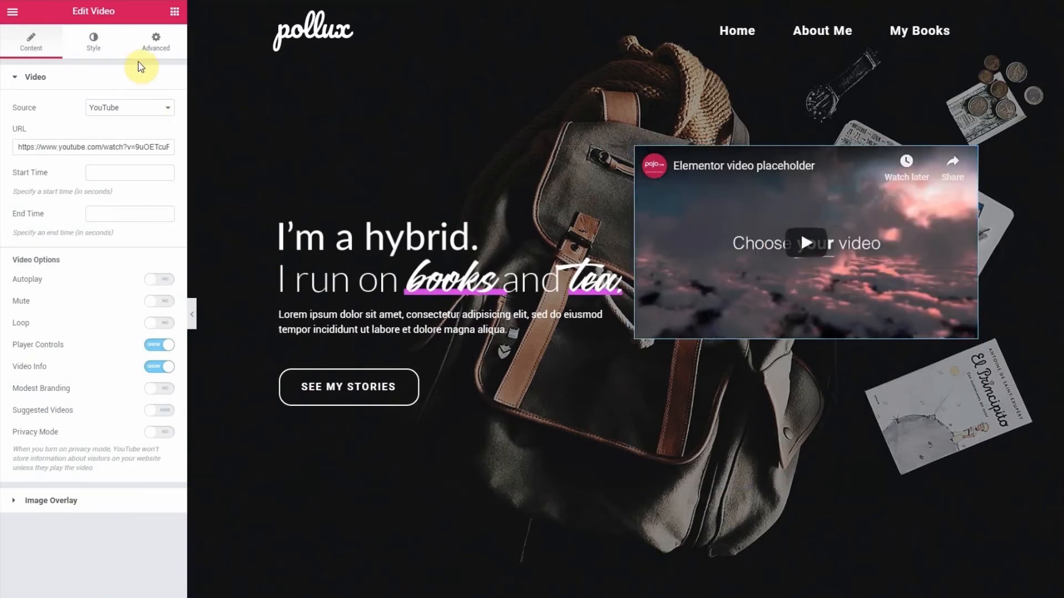
# In the video's Style CSS Filters, set Blur to 2.4 and Saturation to 49
pyautogui.click(94, 42)
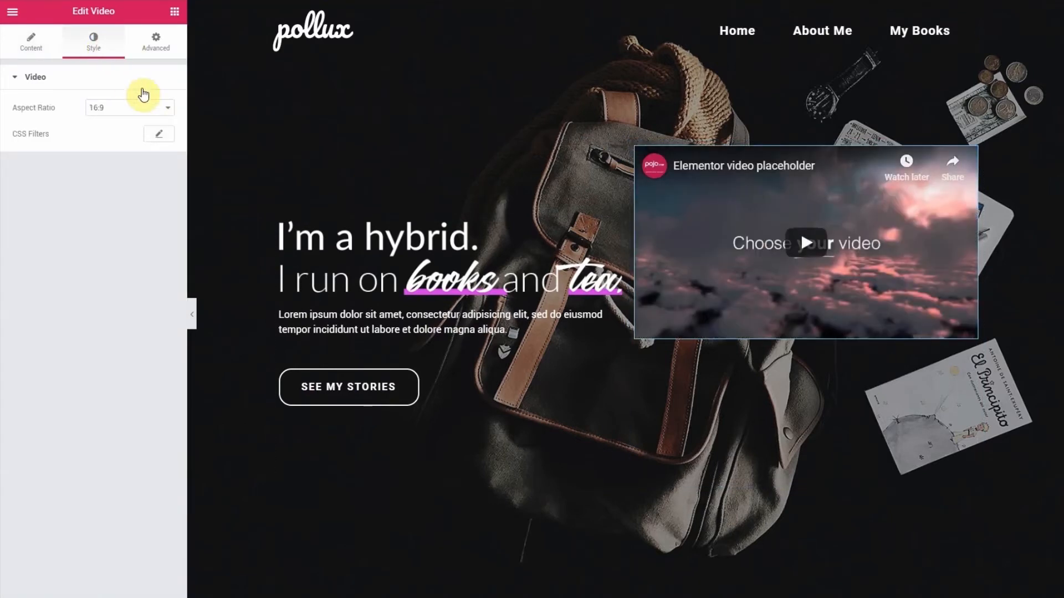
pyautogui.click(160, 134)
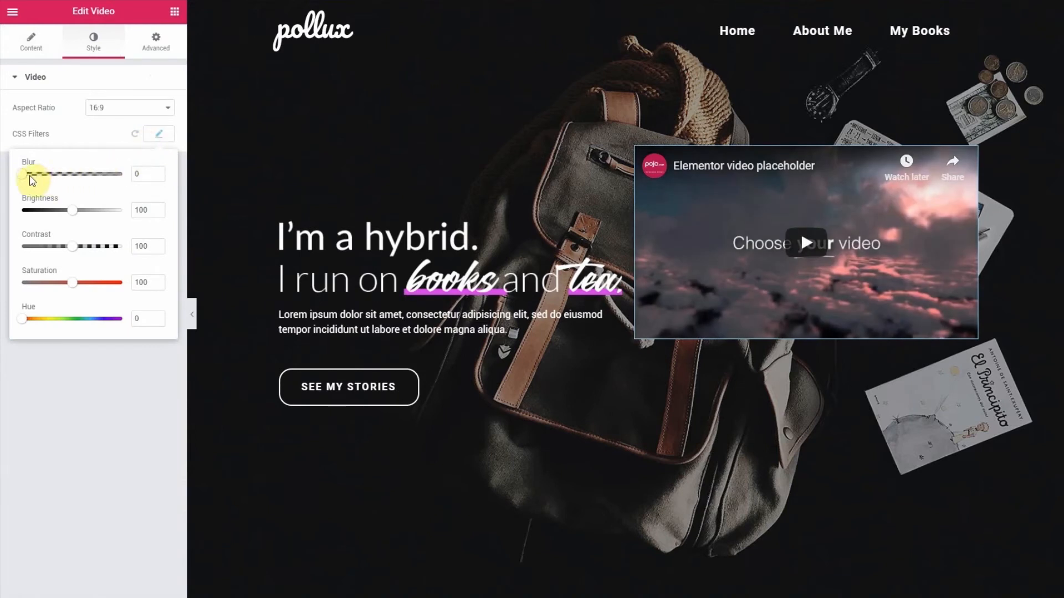
pyautogui.moveTo(43, 175); pyautogui.dragTo(51, 174)
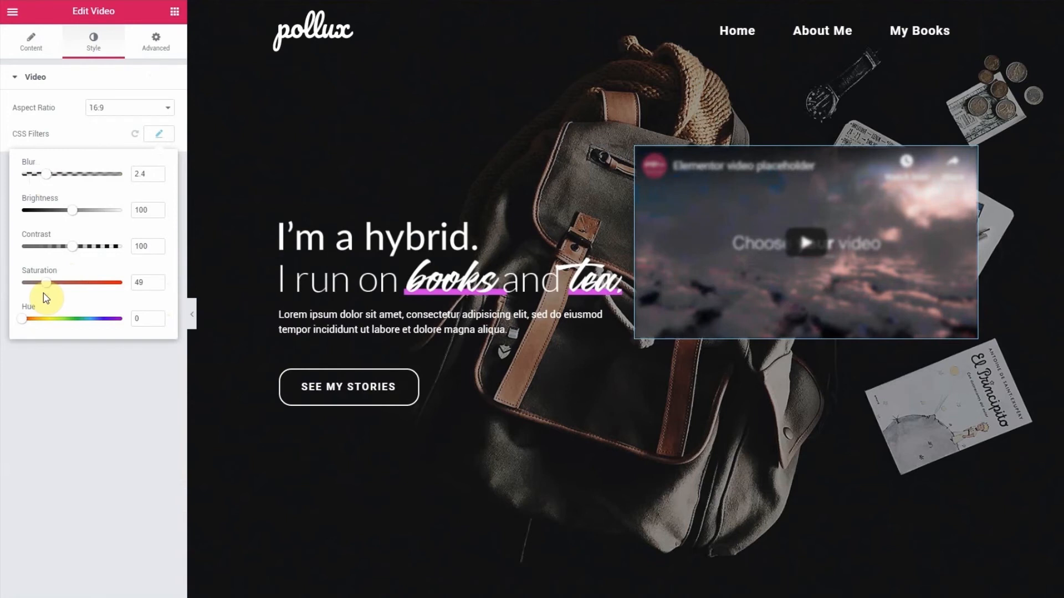
pyautogui.moveTo(135, 133)
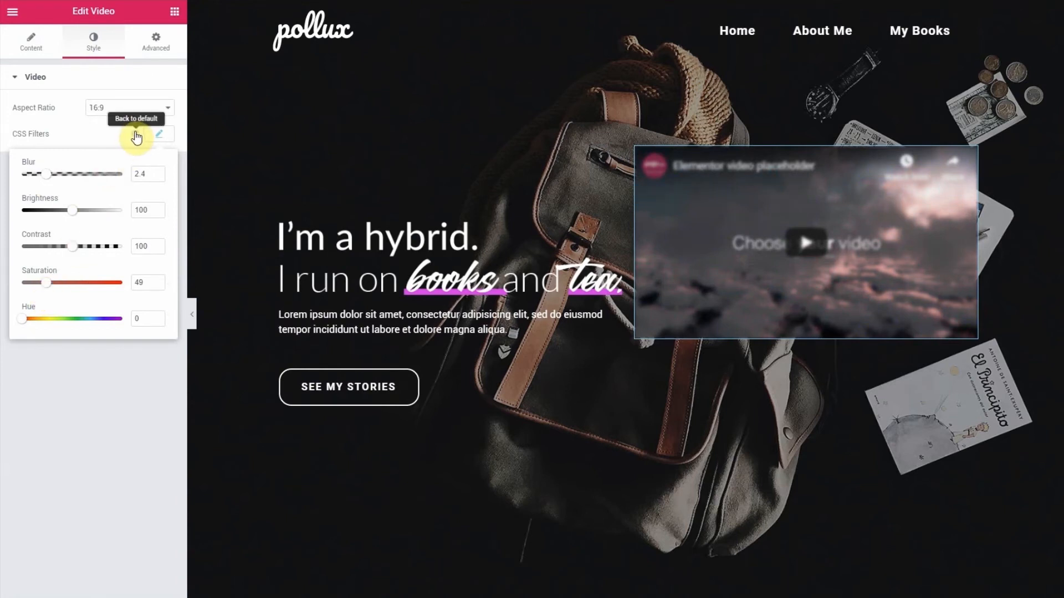
pyautogui.click(160, 133)
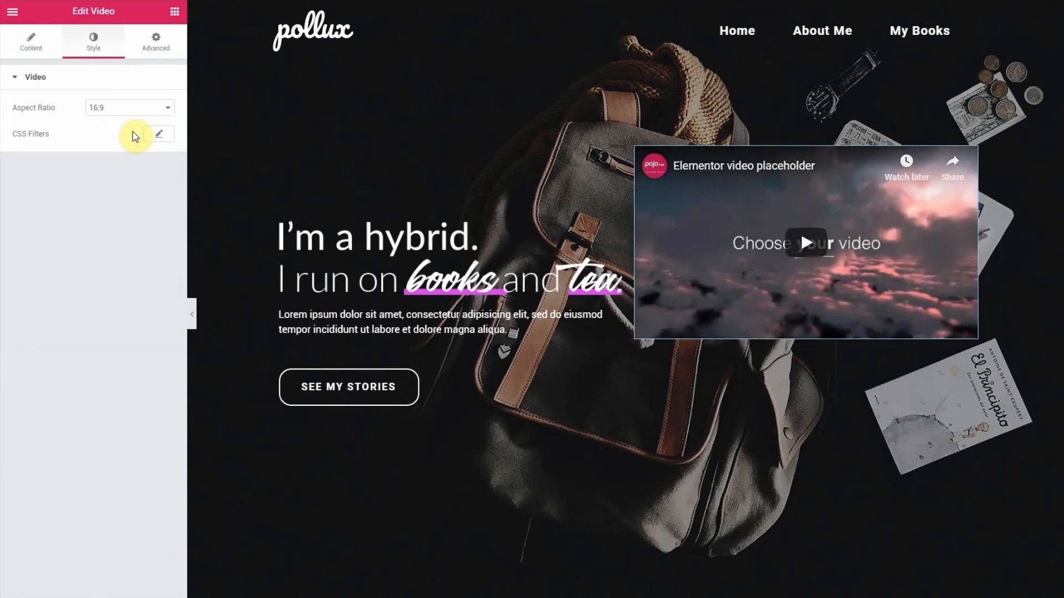
pyautogui.click(159, 135)
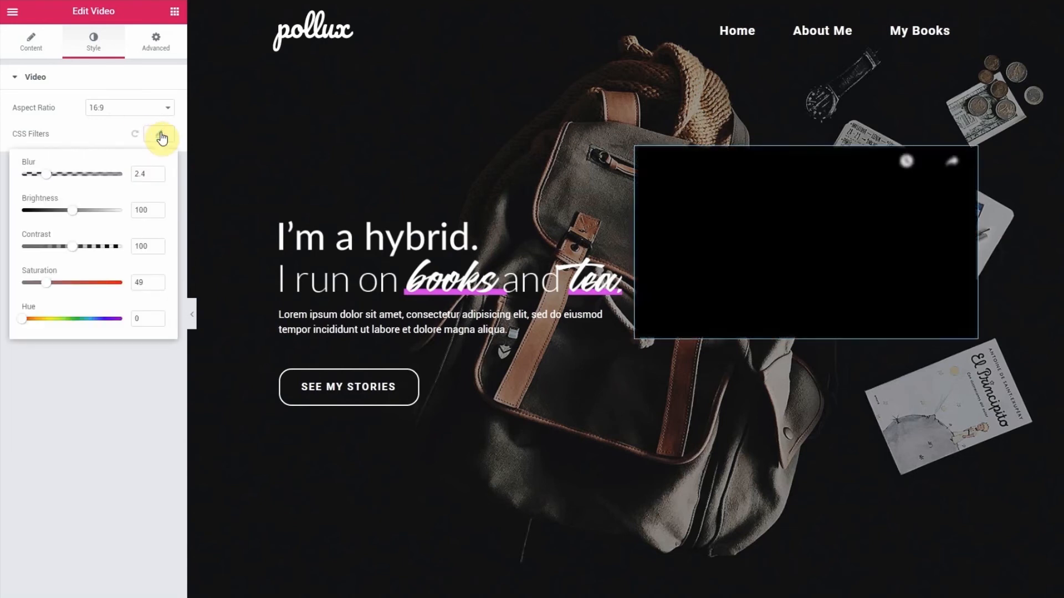
pyautogui.click(134, 133)
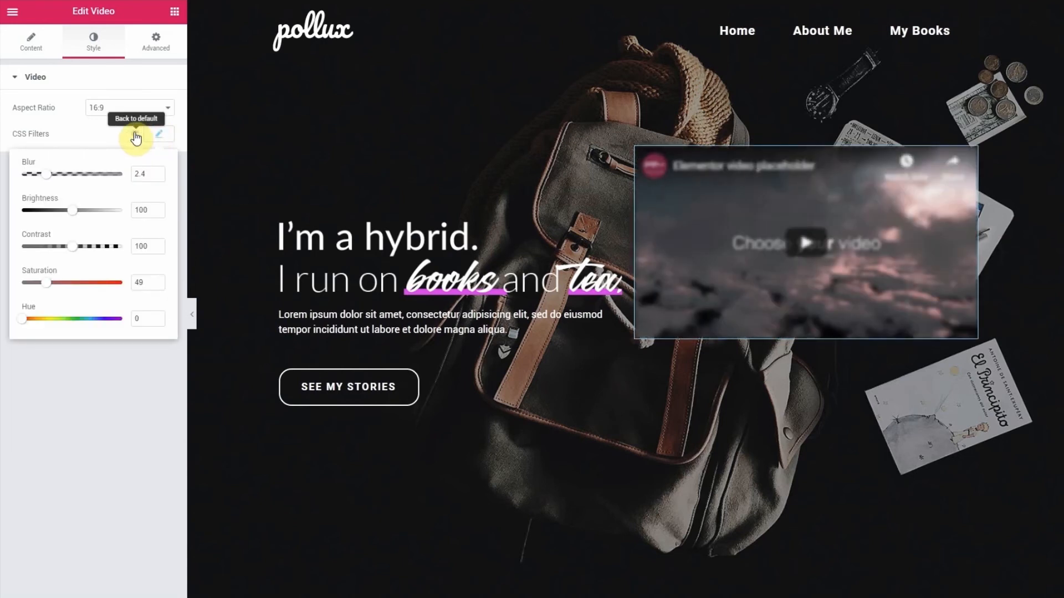